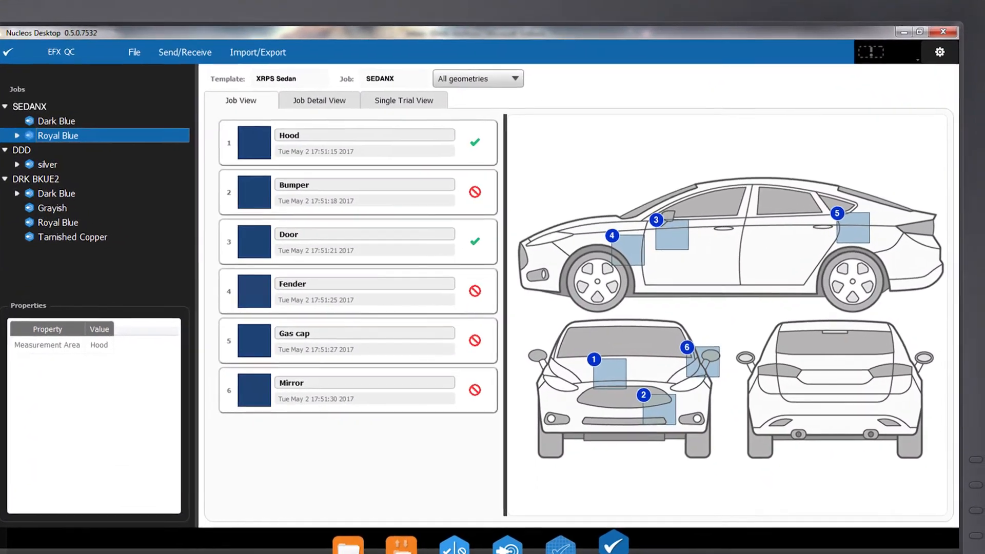
Step: Show the Job Detail View with the color measurement table and DE trend chart
click(318, 99)
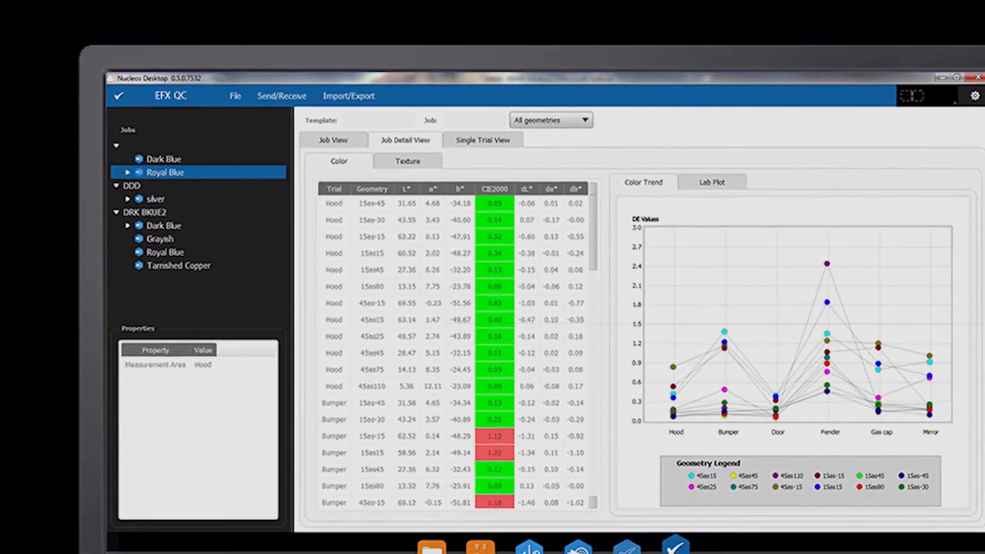